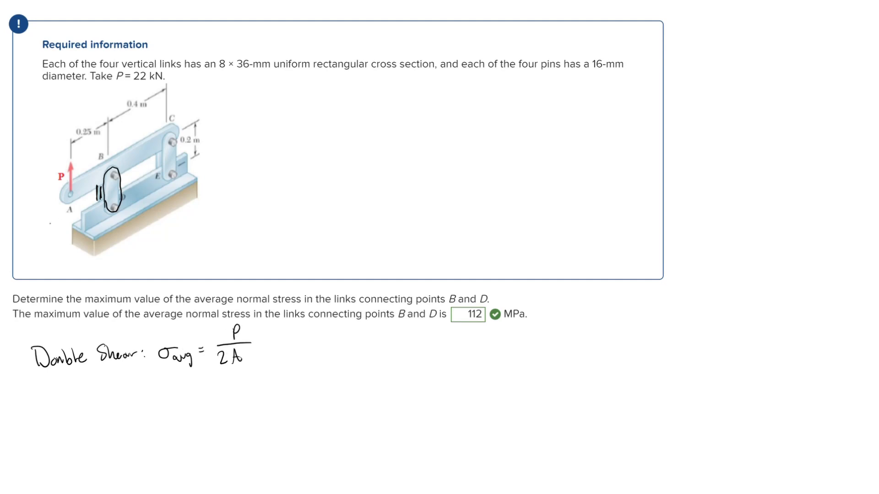
Draw the link's rectangular cross-section, split at the pin hole, with the solid material hatched
scroll("down", 3)
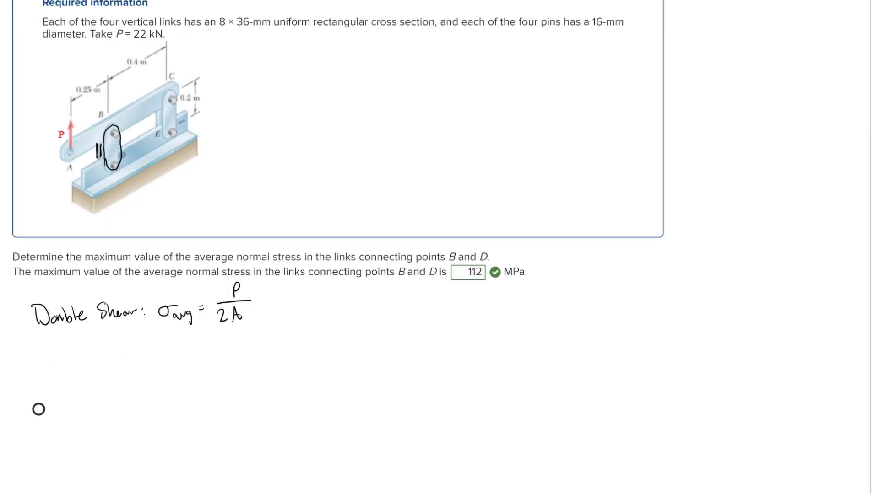
scroll("down", 3)
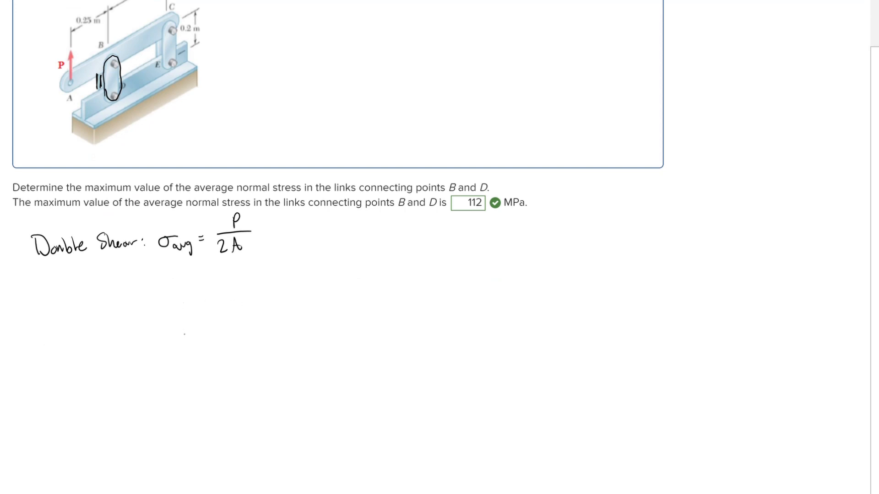
left_click_drag(185, 308, 275, 336)
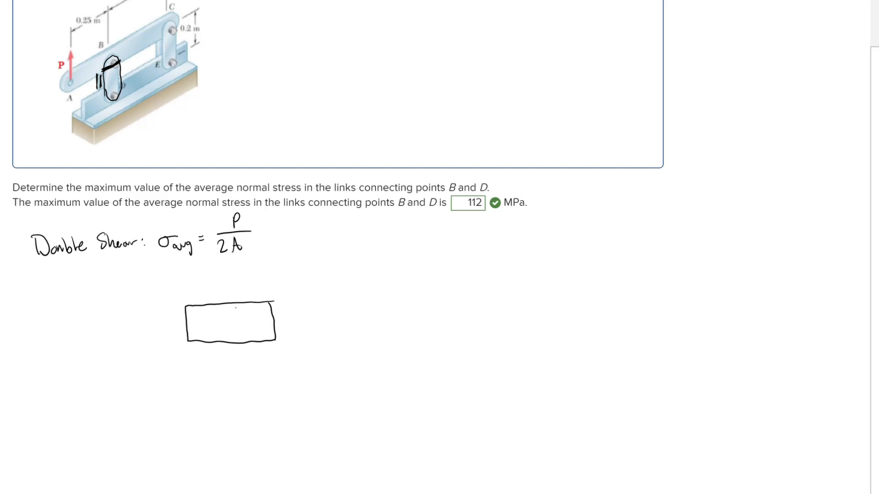
left_click_drag(238, 303, 238, 338)
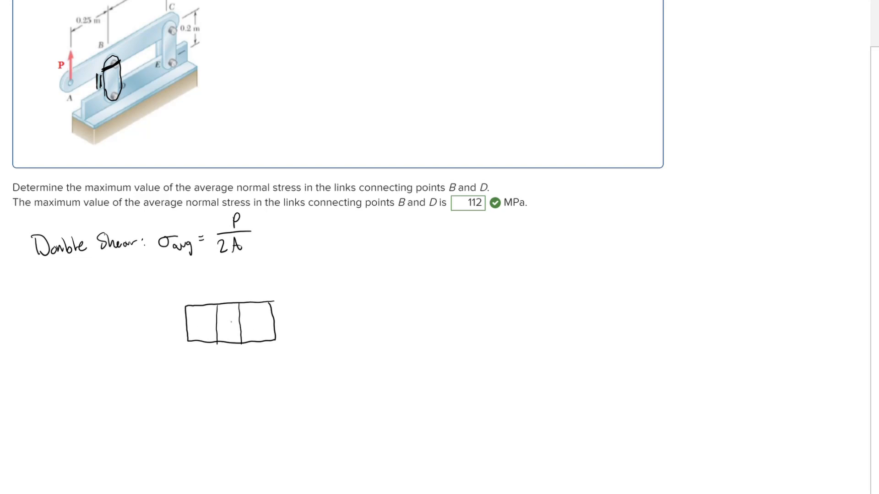
left_click_drag(252, 338, 273, 330)
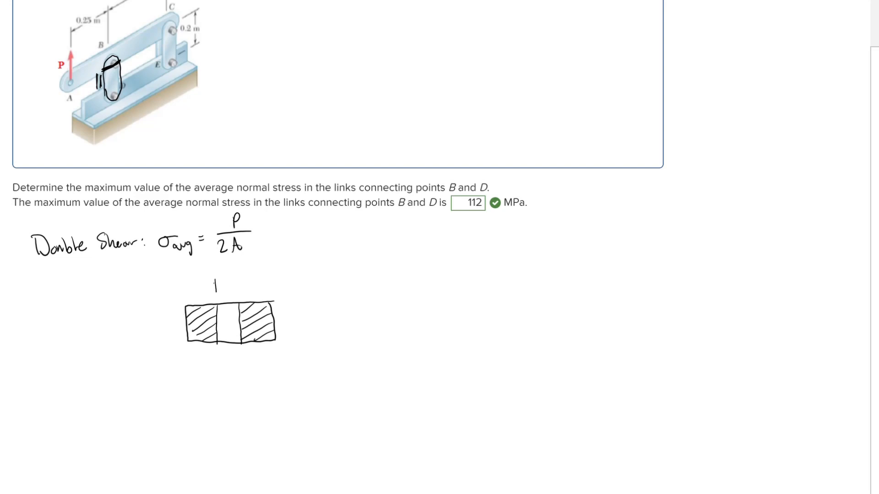
Dimension the sketch with the 16 mm hole width and 8 mm thickness, then start writing A
left_click_drag(218, 286, 238, 285)
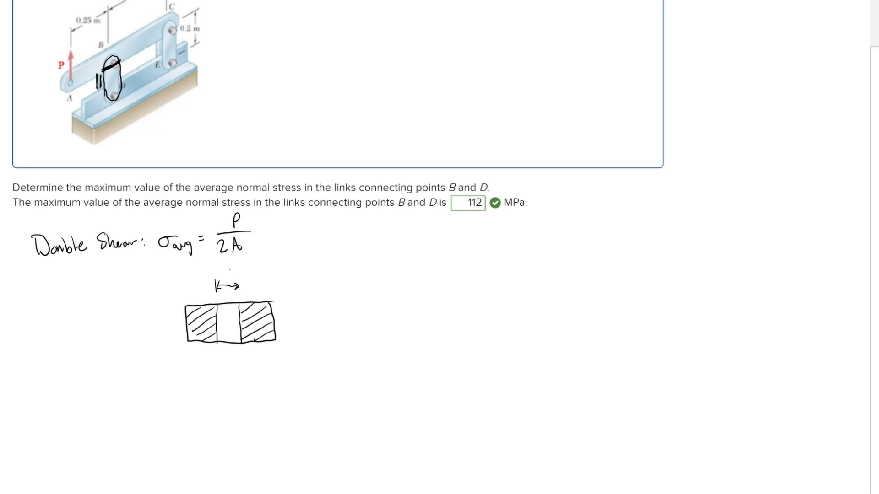
type("16mm")
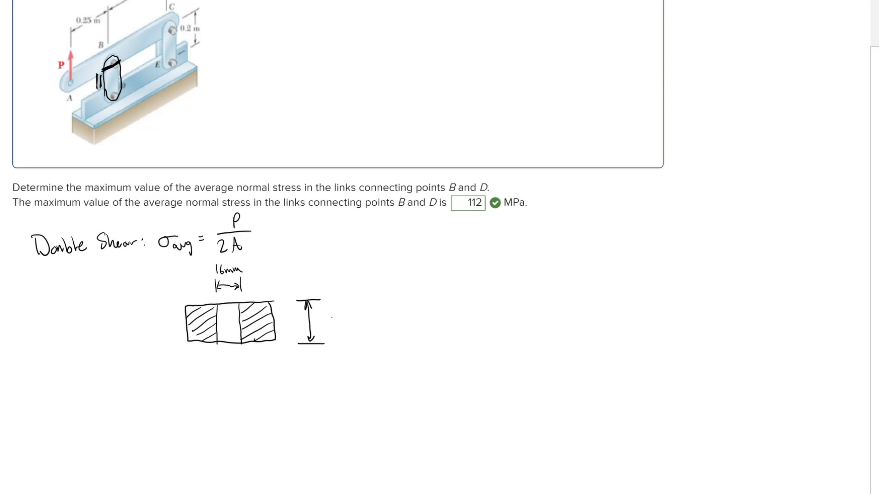
type("8mm")
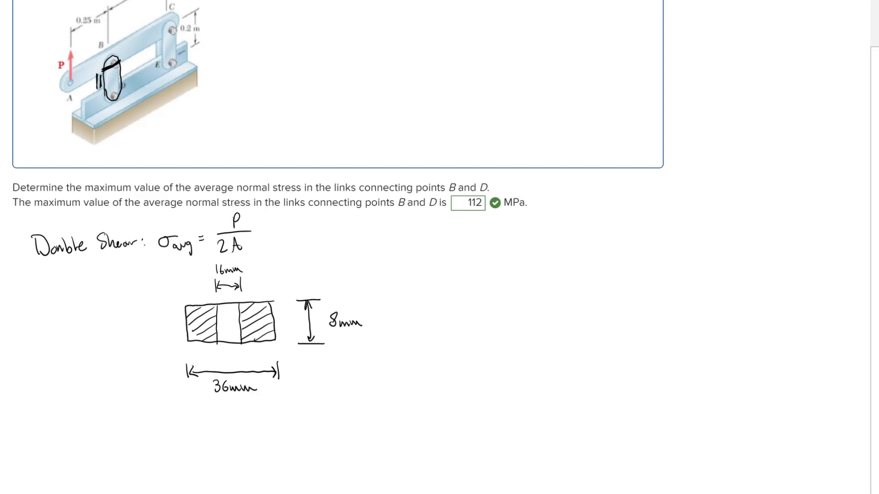
type("A")
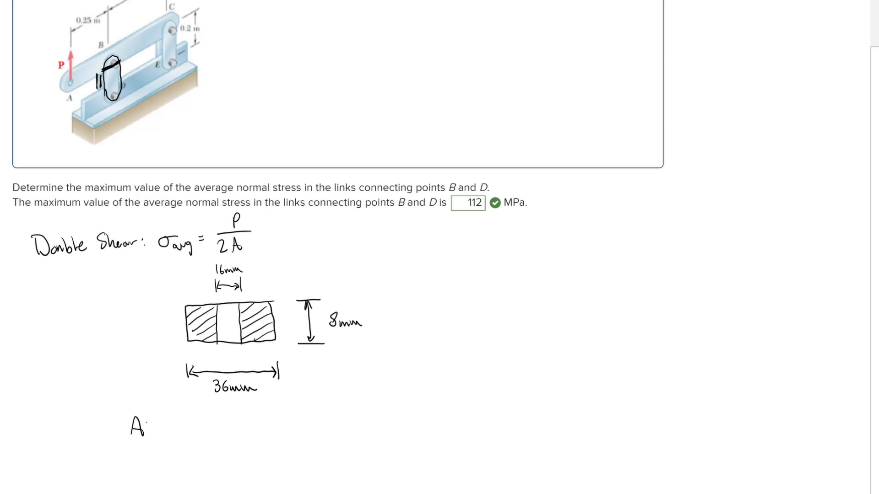
Write the net area expression A = (0.036m − 0.016m)(0.008m)
type("=")
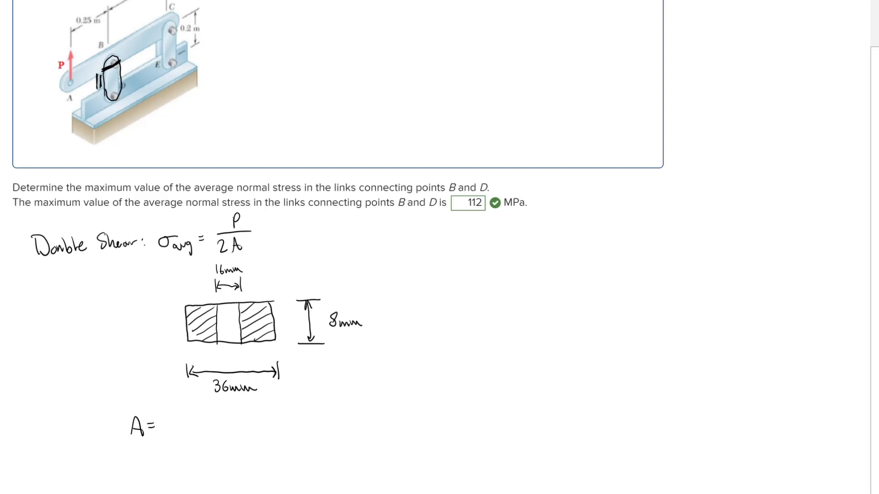
type("(")
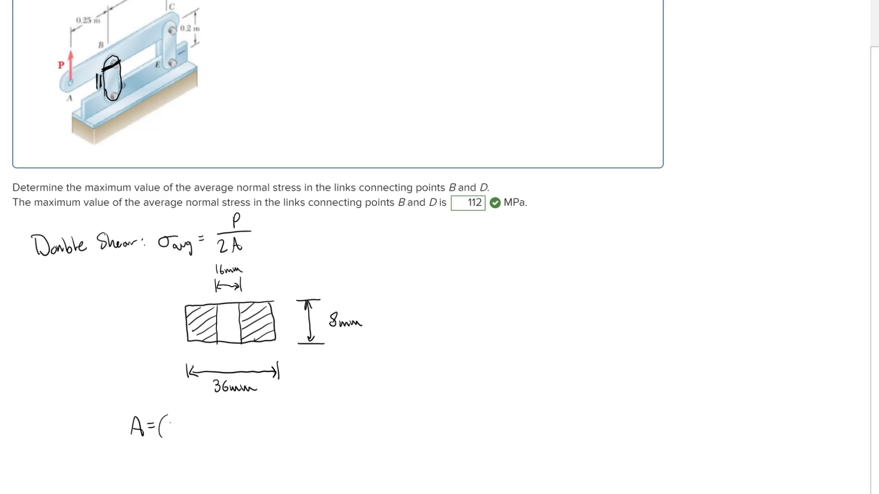
type("0.")
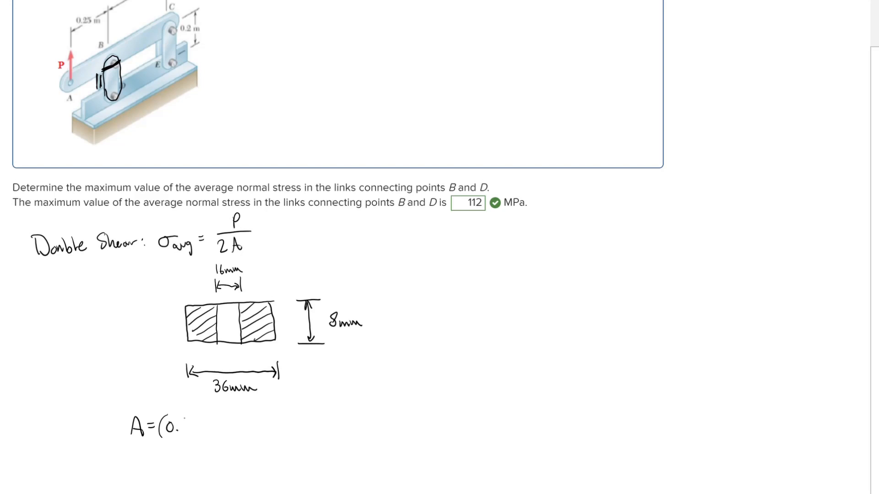
type("036")
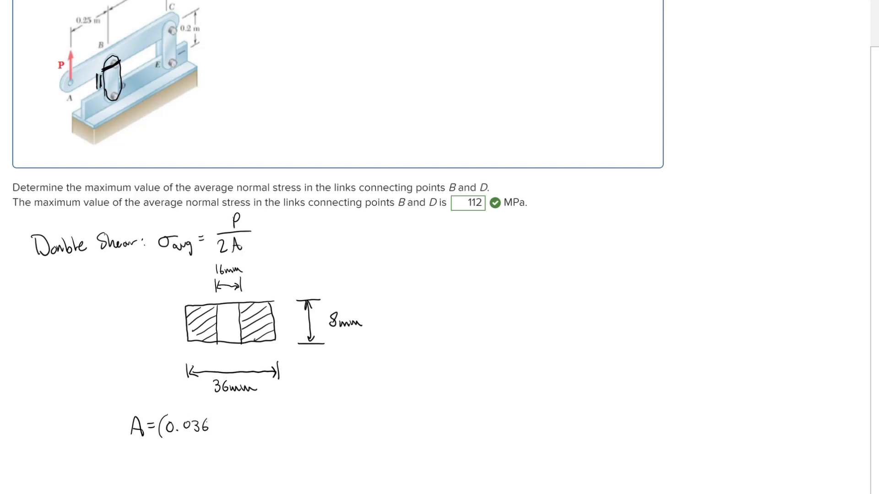
type("m -")
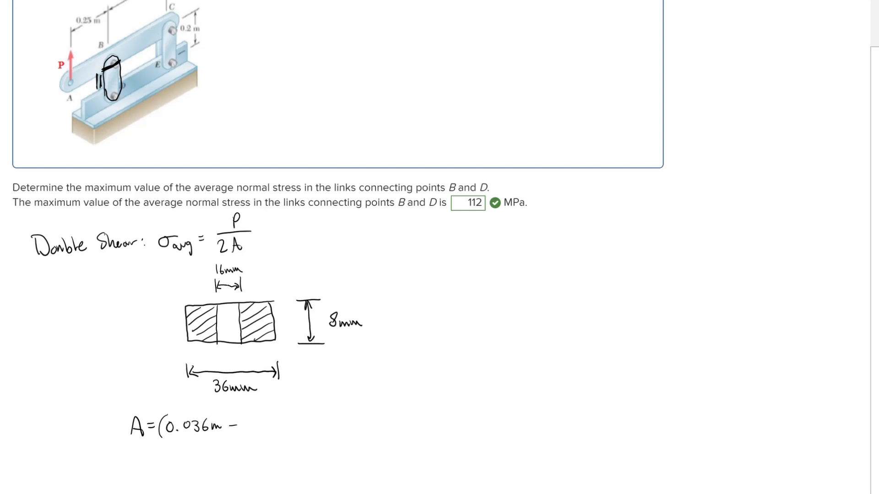
type("- 0.016m)(")
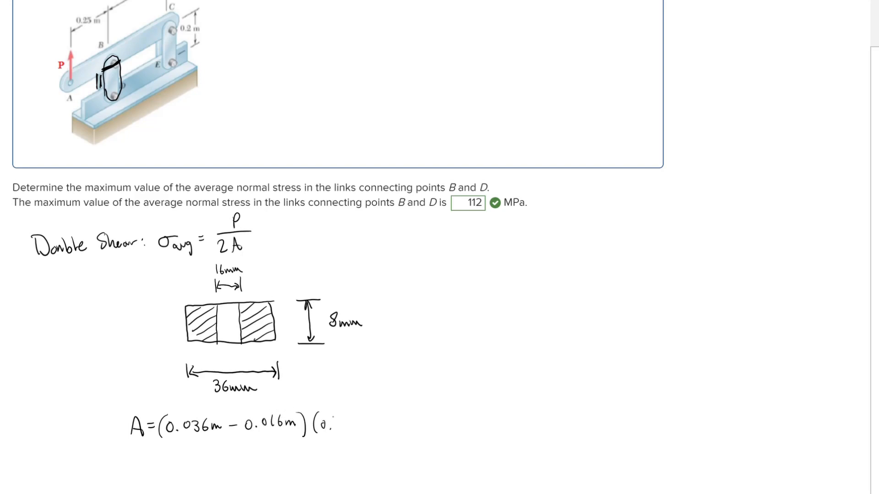
type("0.008m")
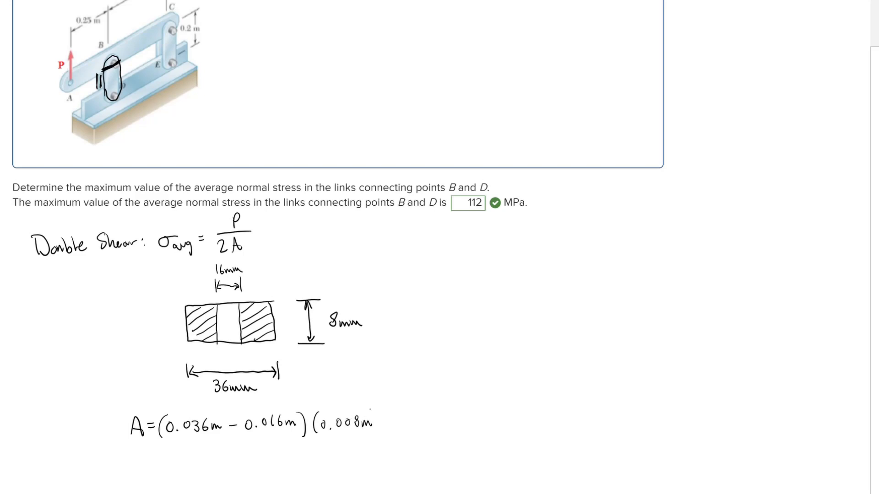
Write the result A = 0.00016 m² below the expression
type("A=")
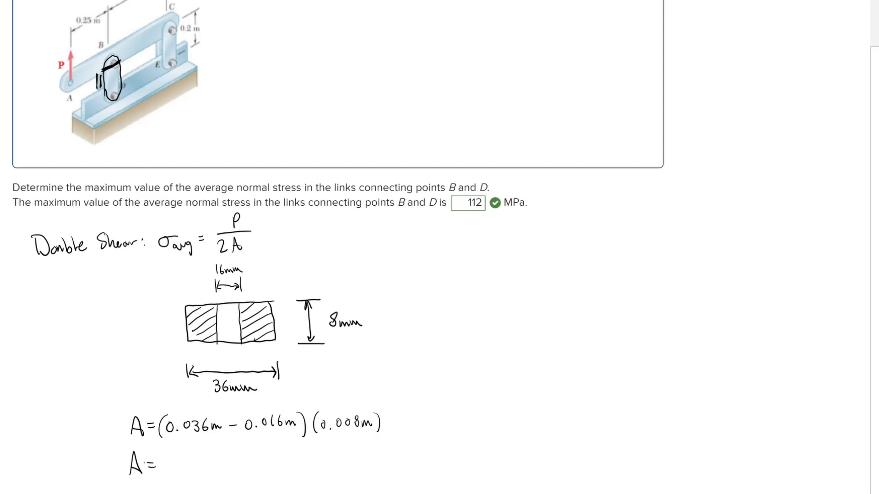
type("0.0")
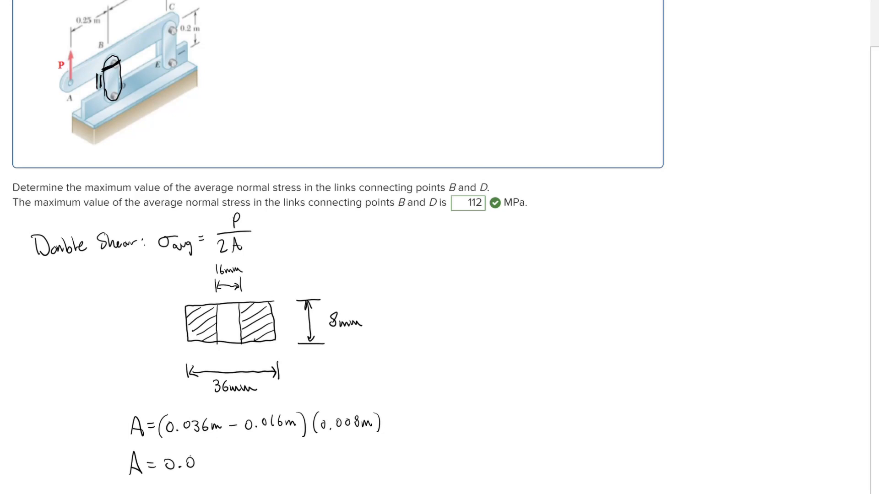
type("0.00016m")
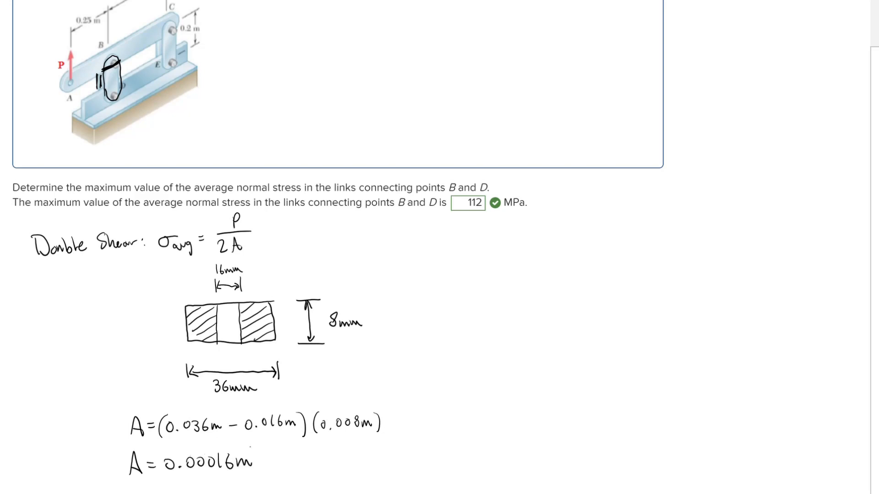
scroll("down", 3)
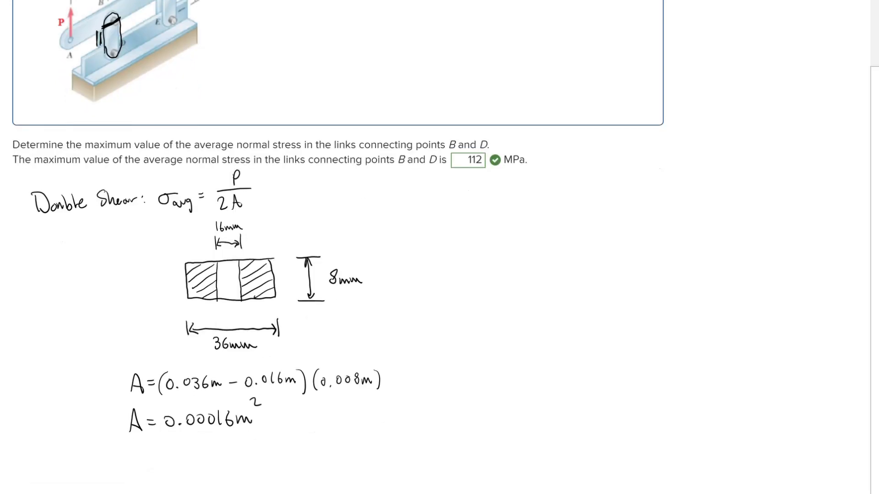
Scroll down to clear space below the area result for the free body diagram
scroll("down", 3)
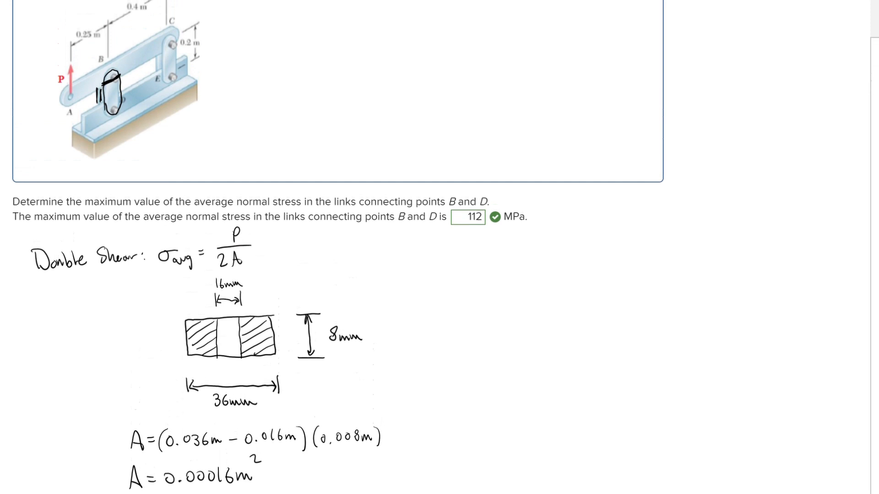
scroll("down", 3)
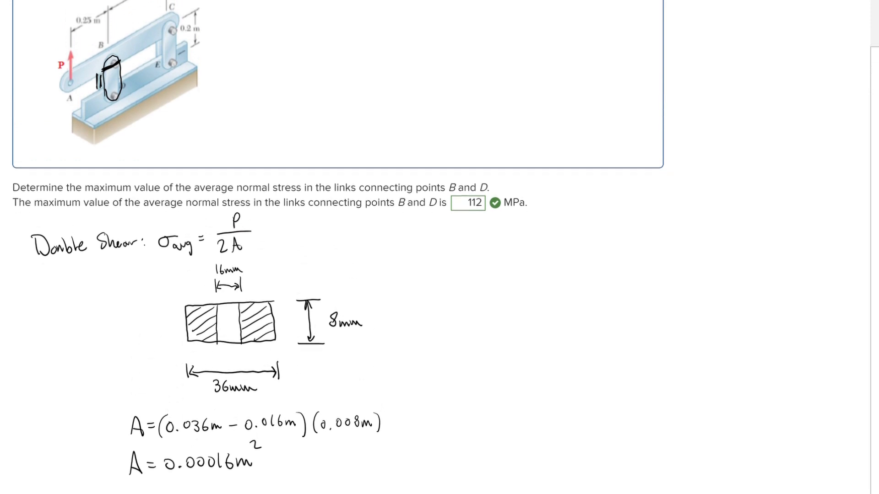
scroll("down", 3)
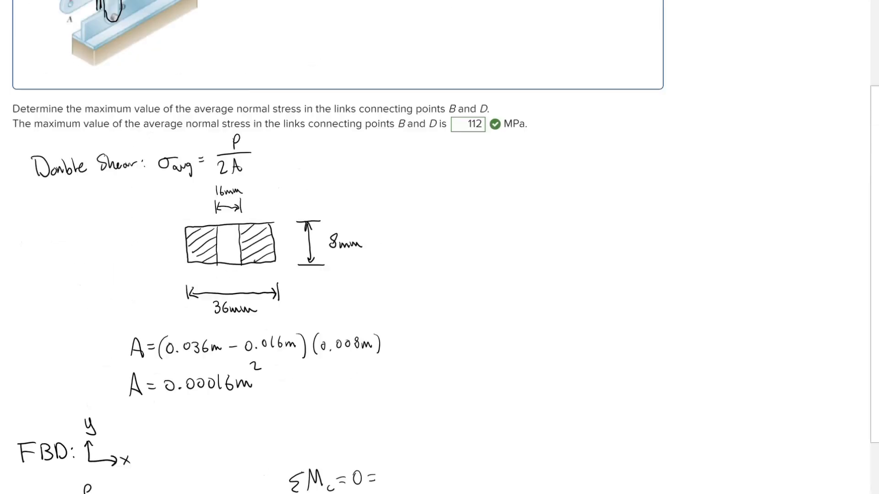